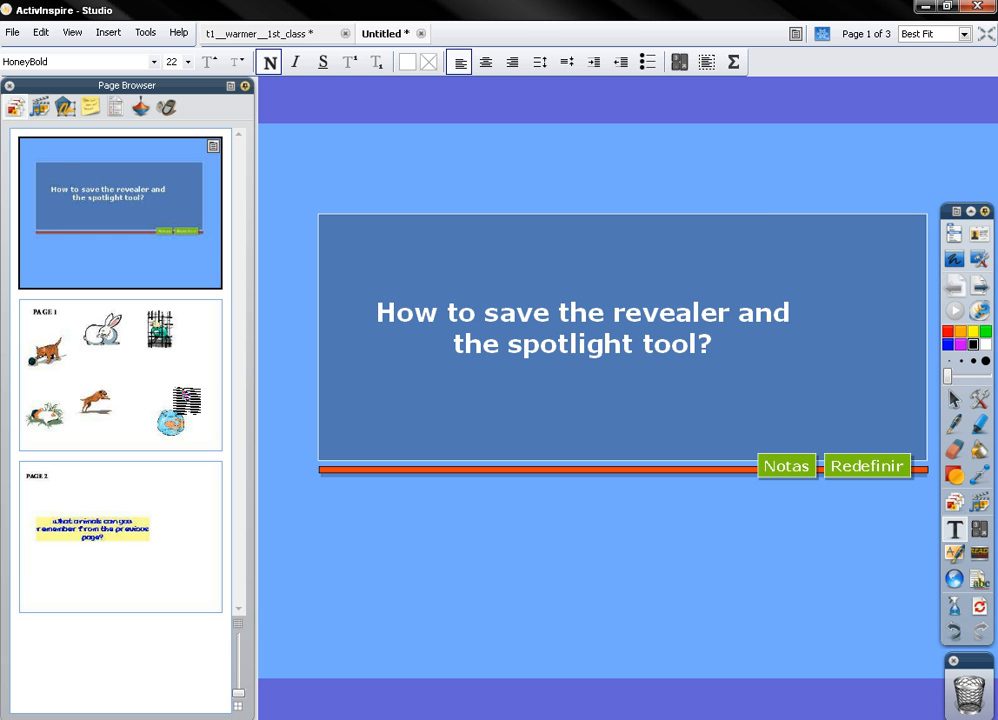
Show page 2, the animal pictures page, from the Page Browser thumbnails.
left_click(120, 376)
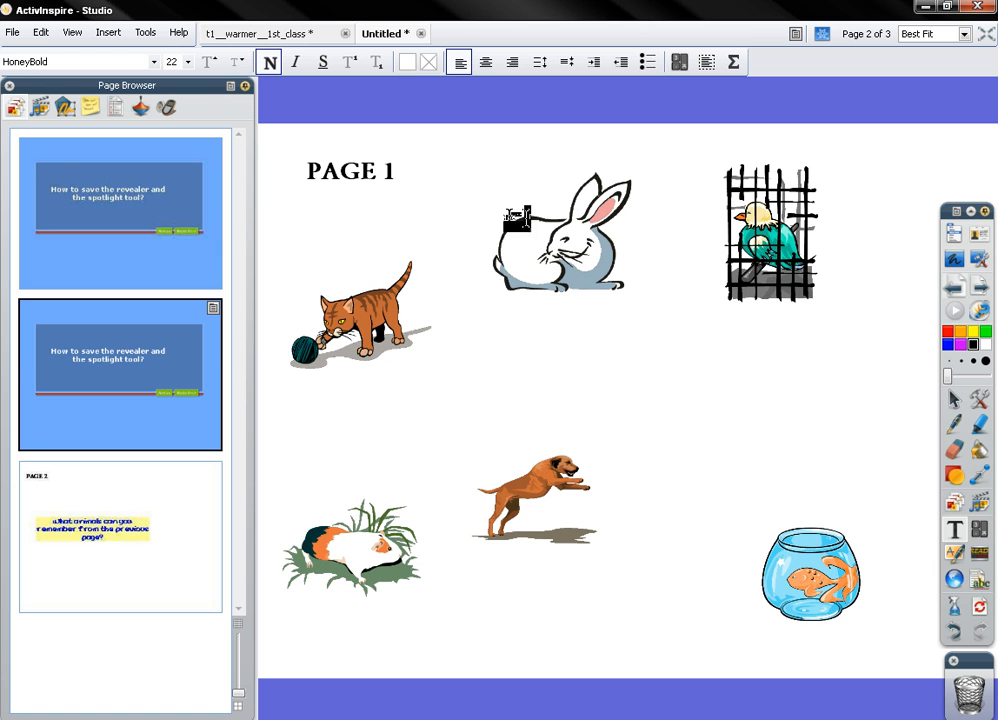
left_click_drag(518, 216, 758, 368)
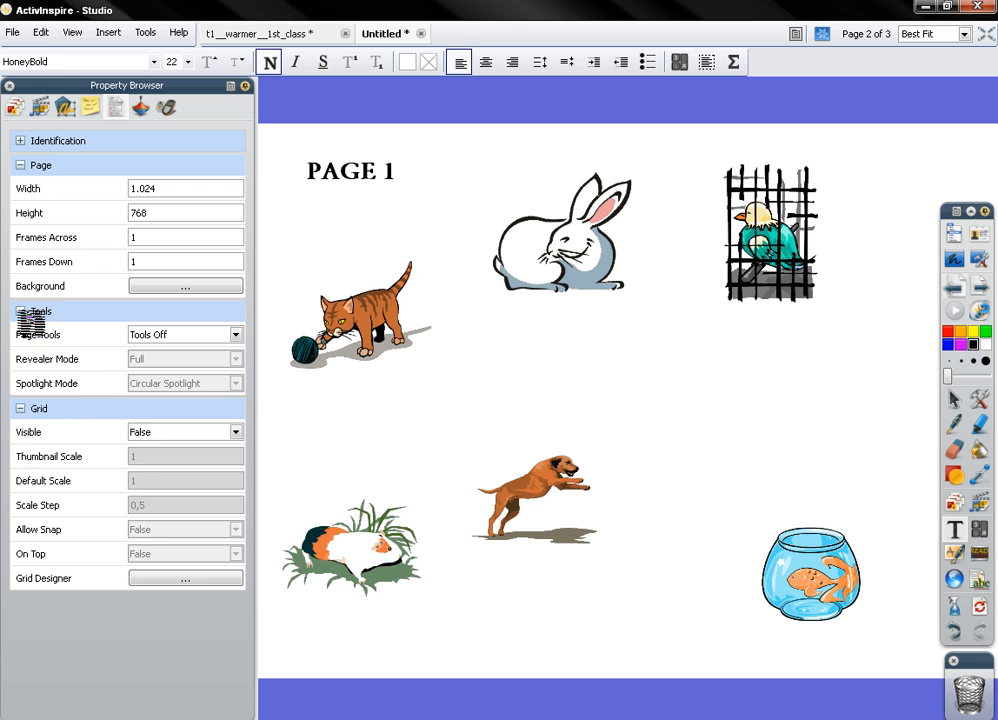
Reveal the Page Tools choices for the animals page in the Property Browser.
left_click(20, 320)
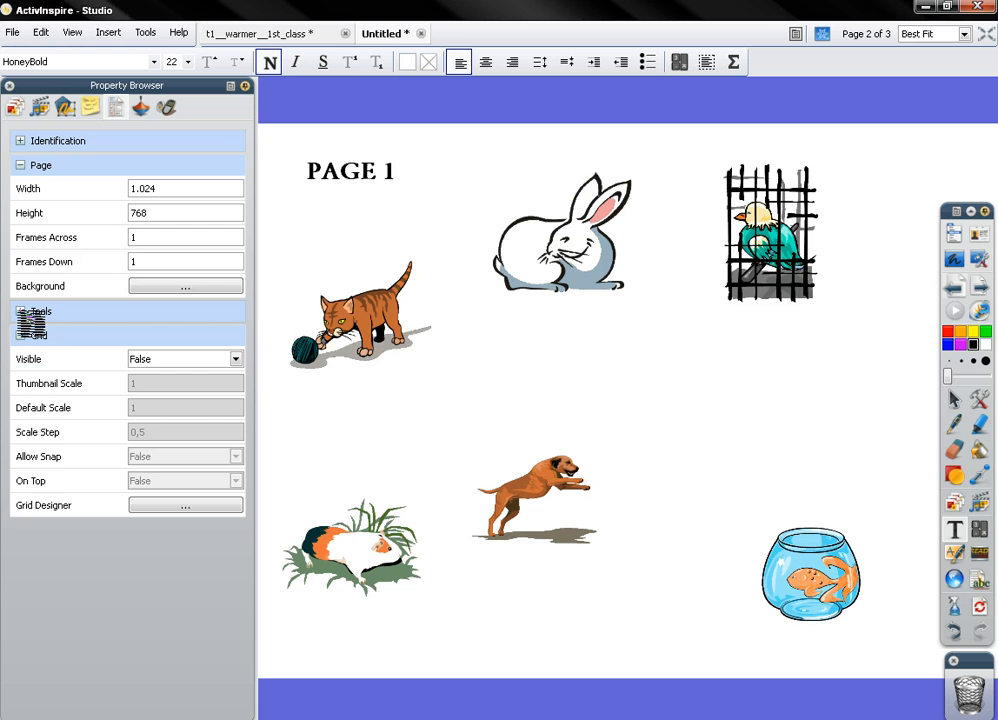
left_click(40, 312)
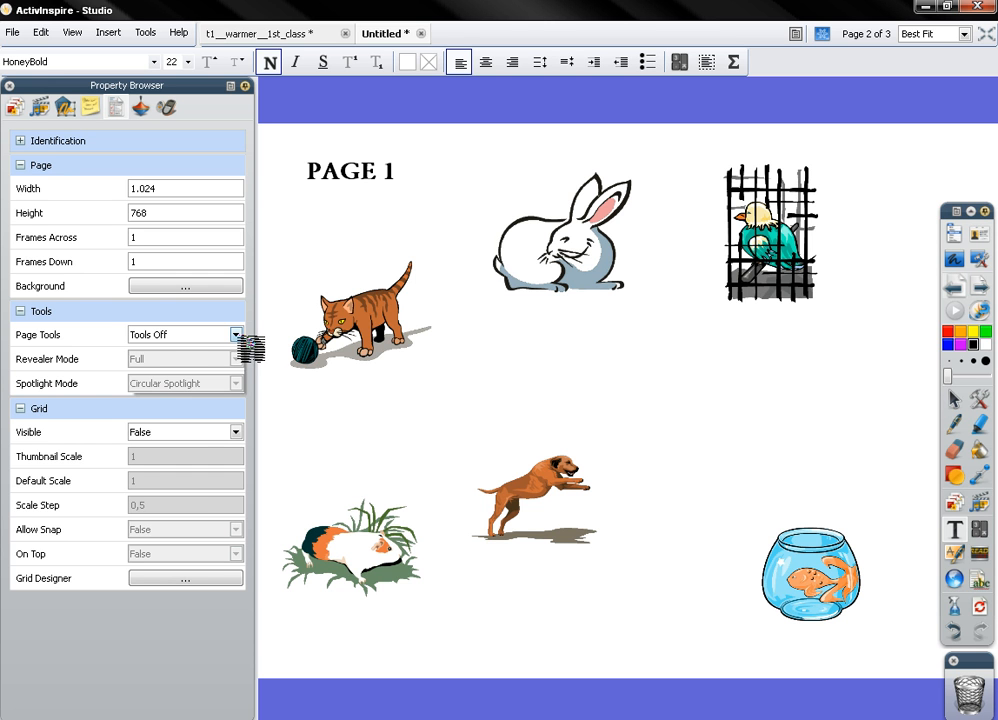
left_click(236, 334)
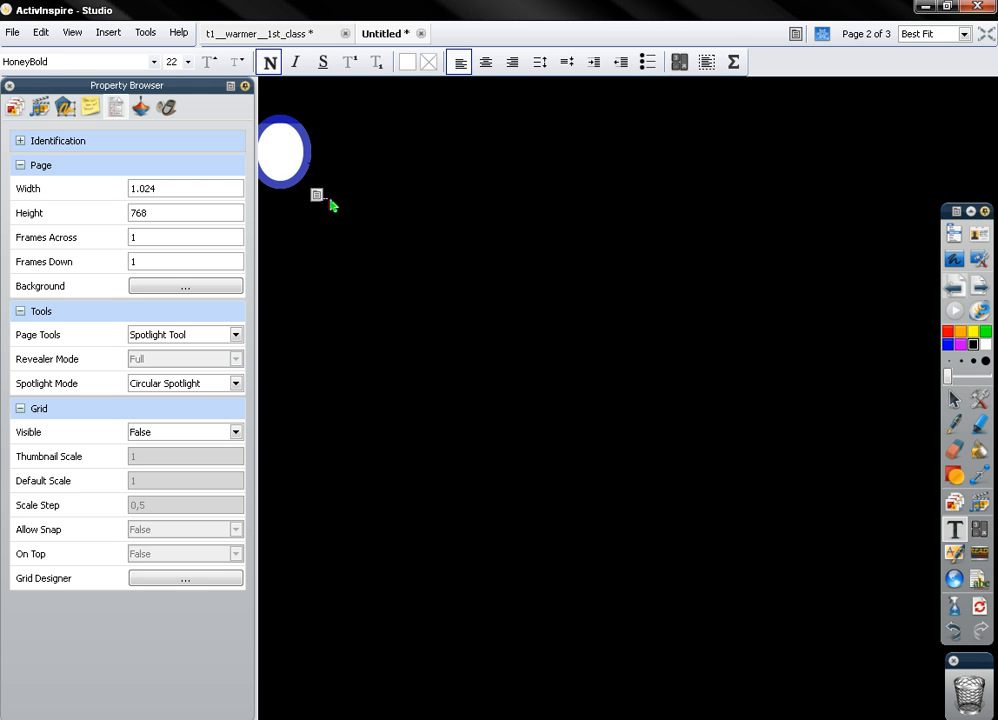
mouse_move(324, 200)
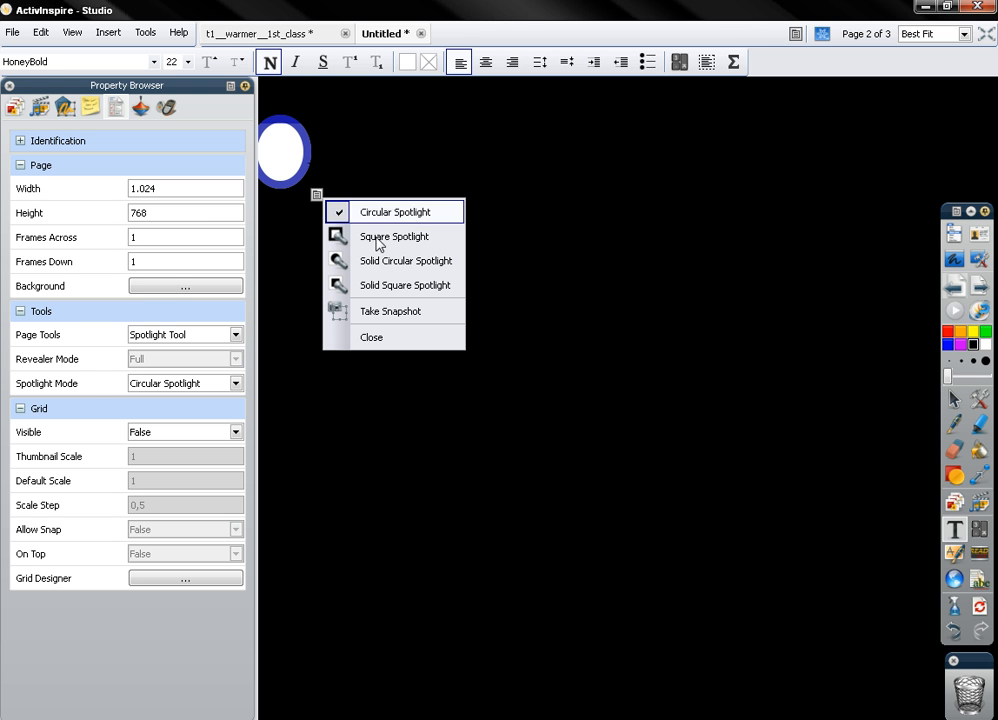
mouse_move(394, 236)
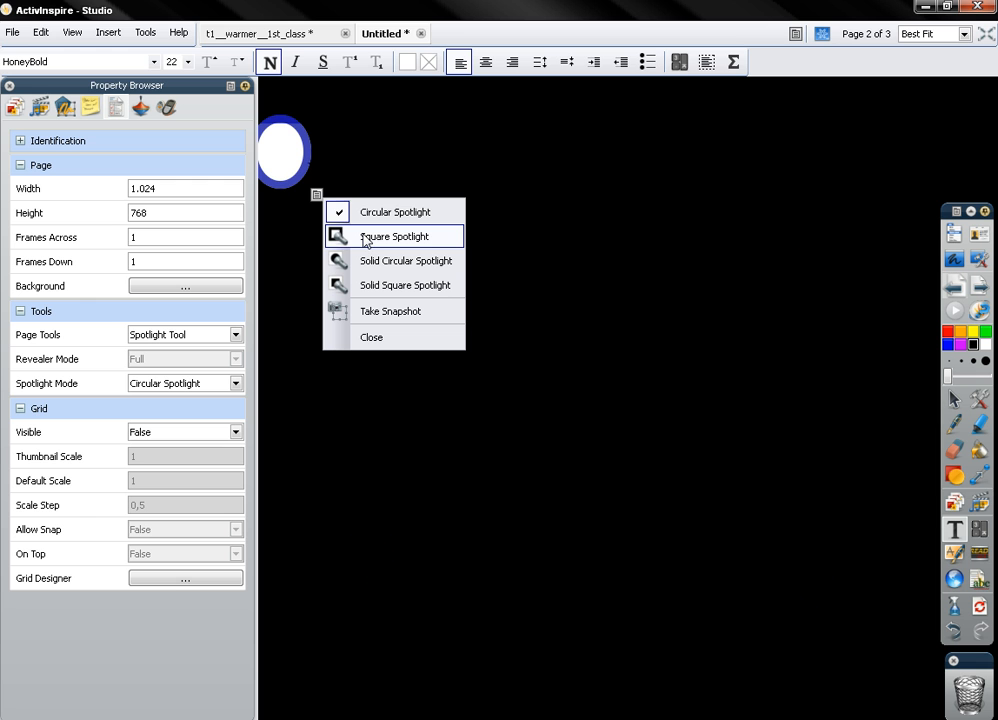
mouse_move(364, 248)
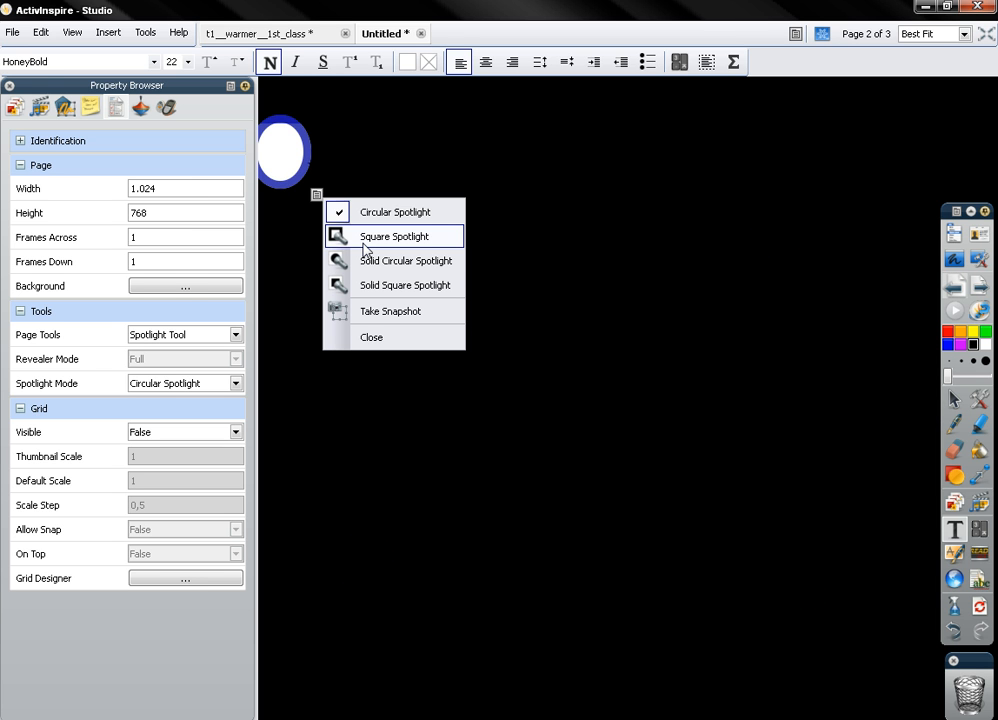
mouse_move(364, 264)
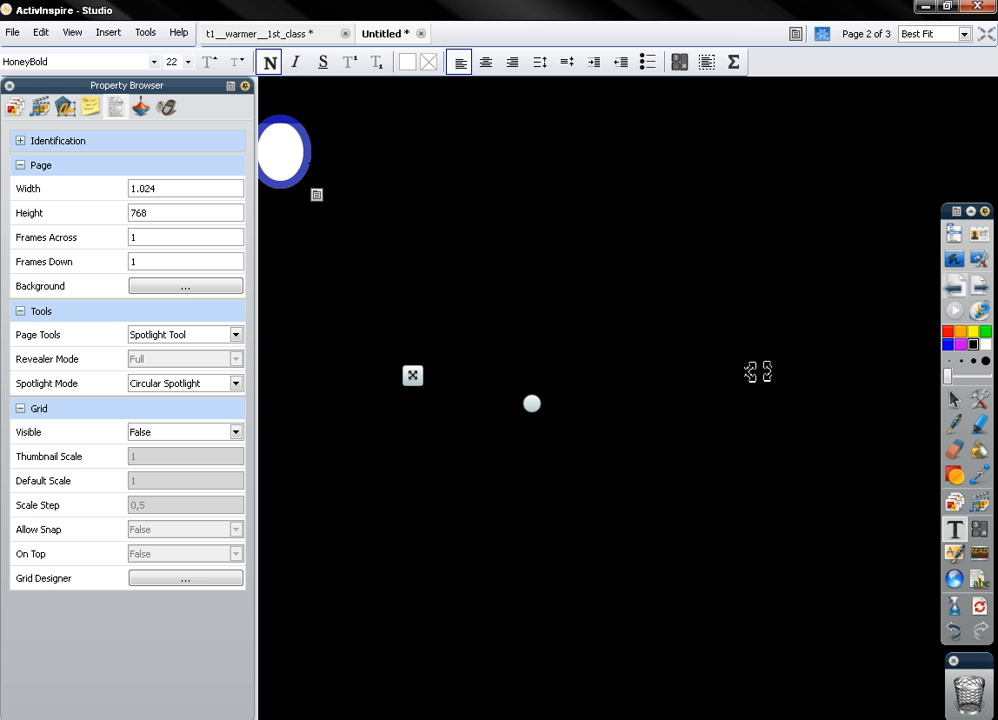
mouse_move(978, 290)
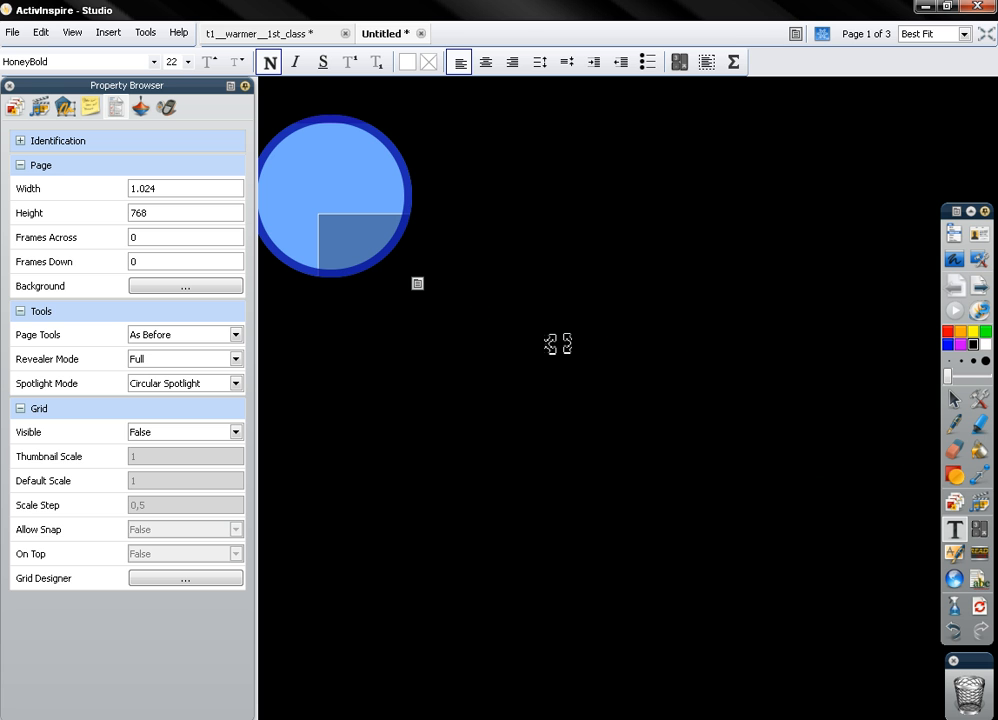
mouse_move(244, 350)
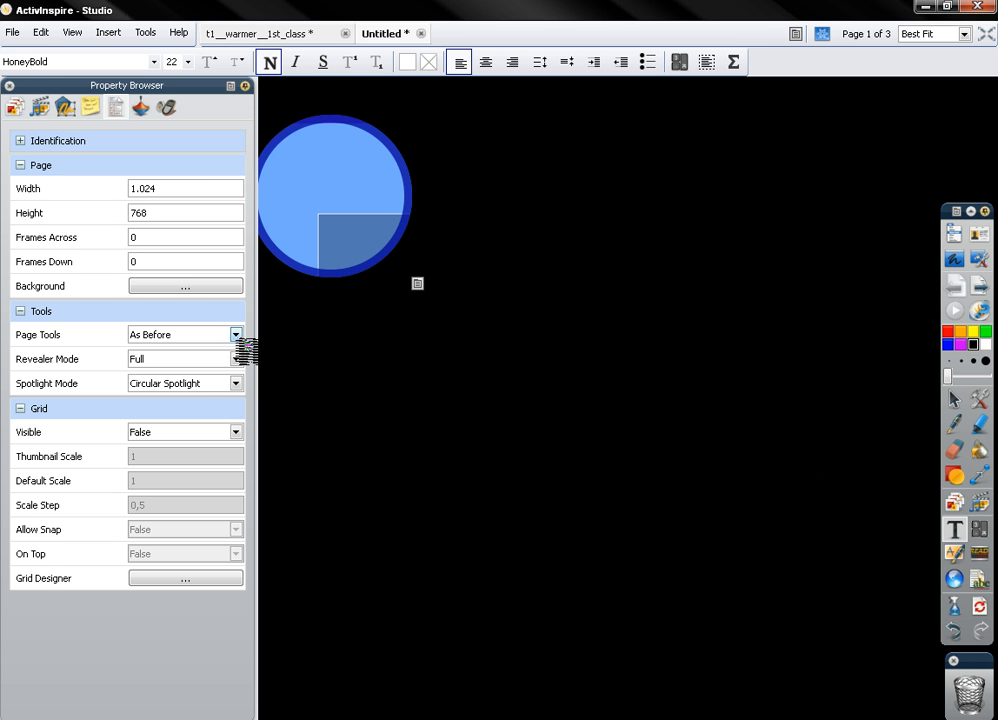
Choose which tool page 1 opens with from its Page Tools choices.
left_click(236, 334)
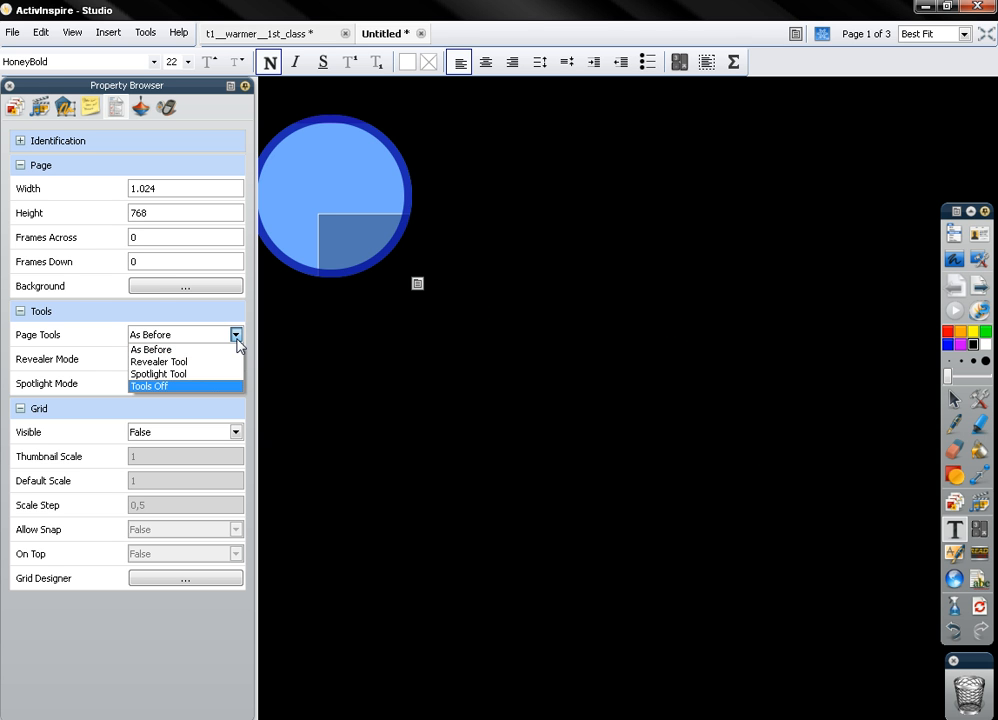
left_click(148, 386)
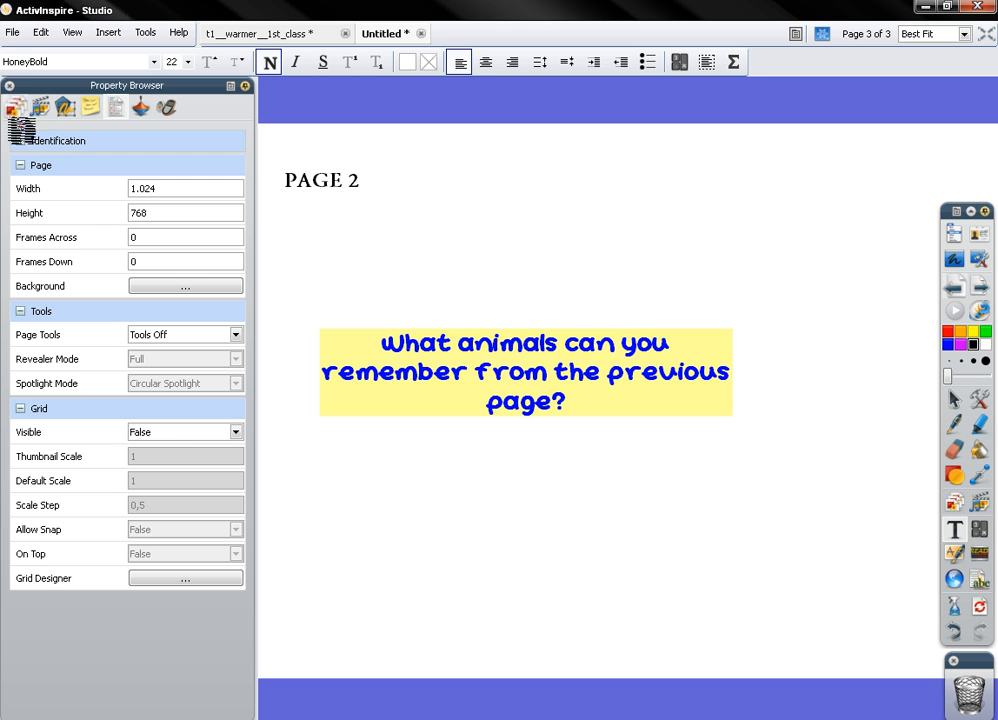
Show the page thumbnails again and return to the title page.
left_click(40, 108)
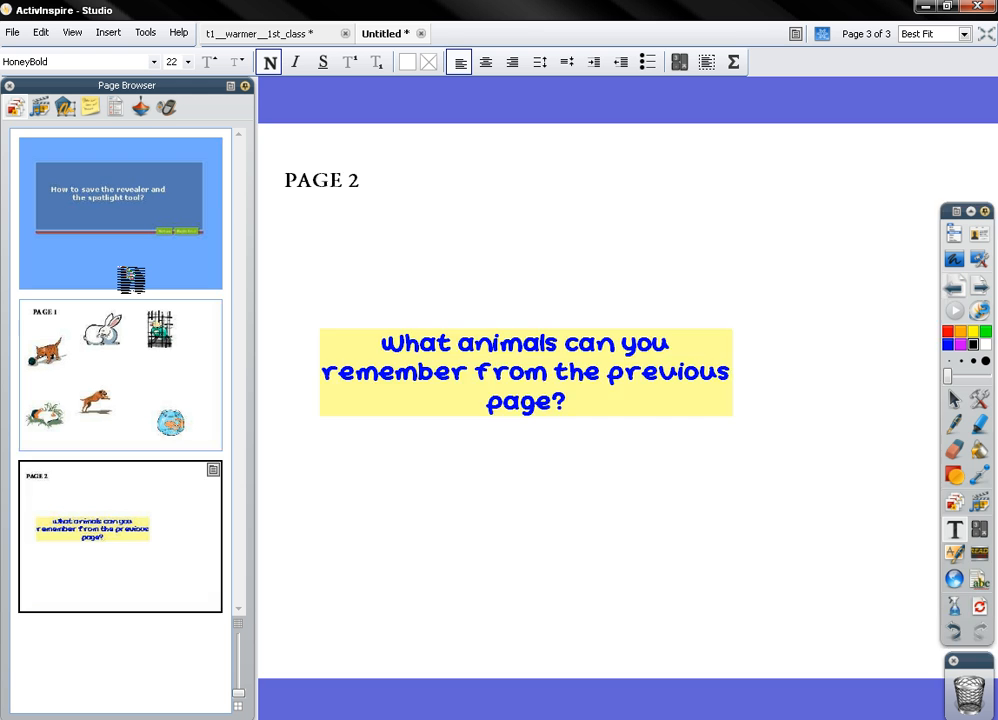
left_click(120, 212)
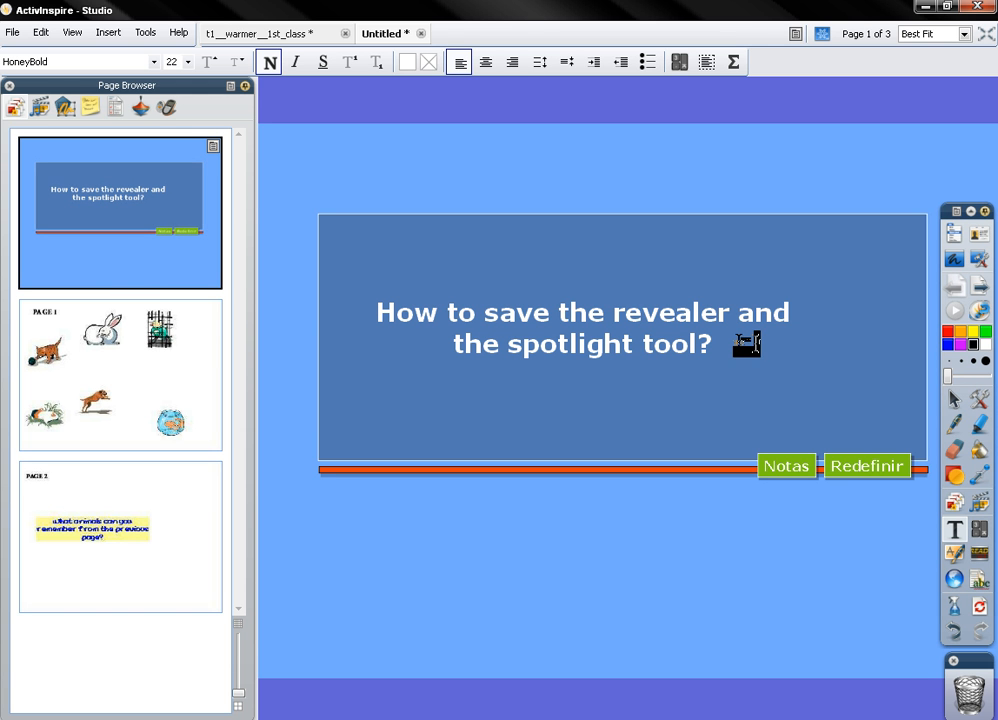